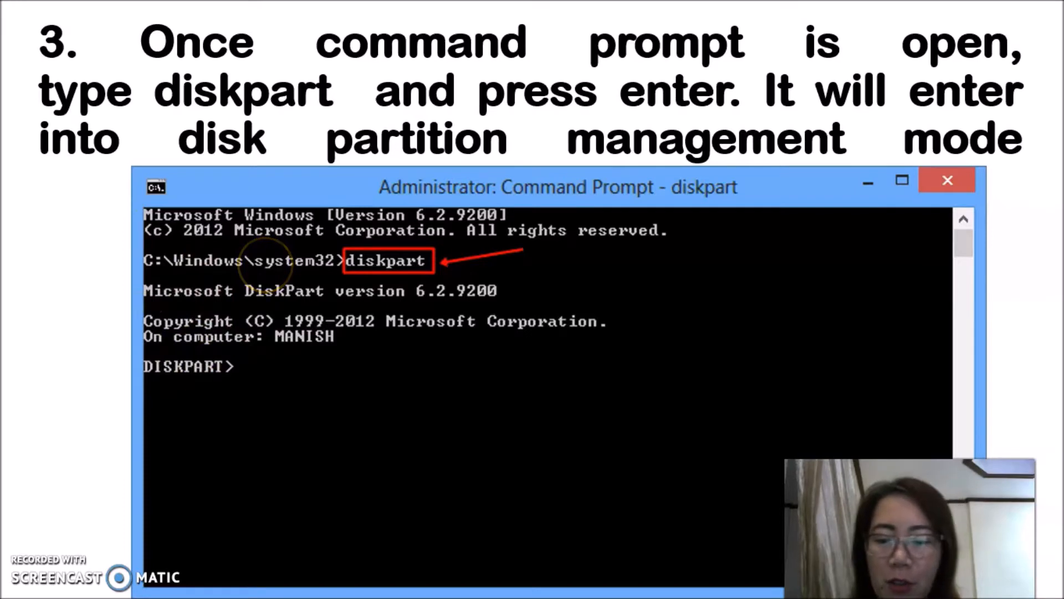
# Step: Step through slides covering list disk, select disk 2, clean, active and format fs=fat32 quick
pyautogui.write('list disk')
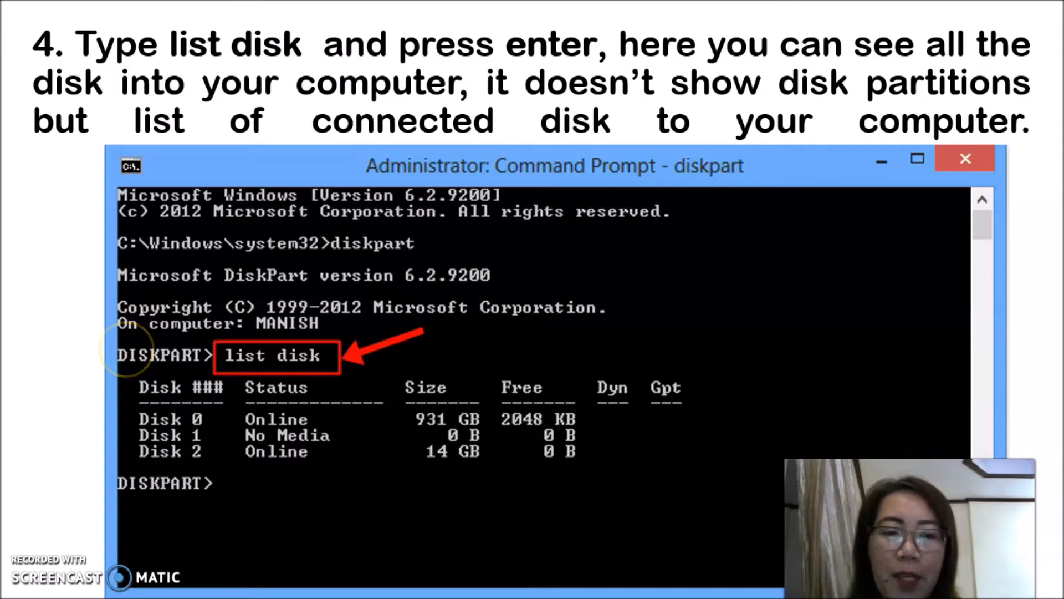
pyautogui.write('select disk 2')
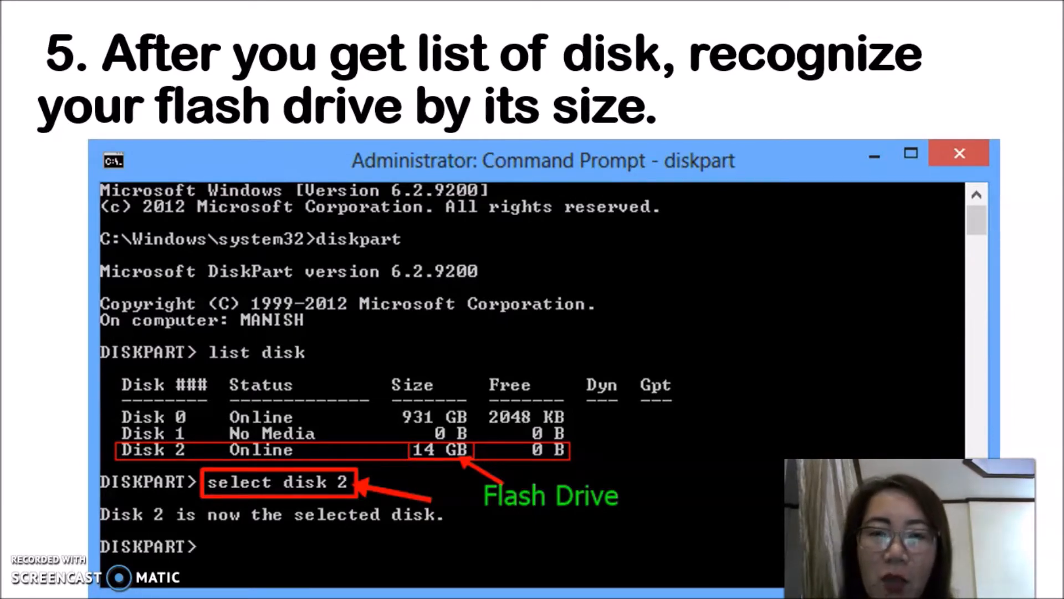
pyautogui.write('clean')
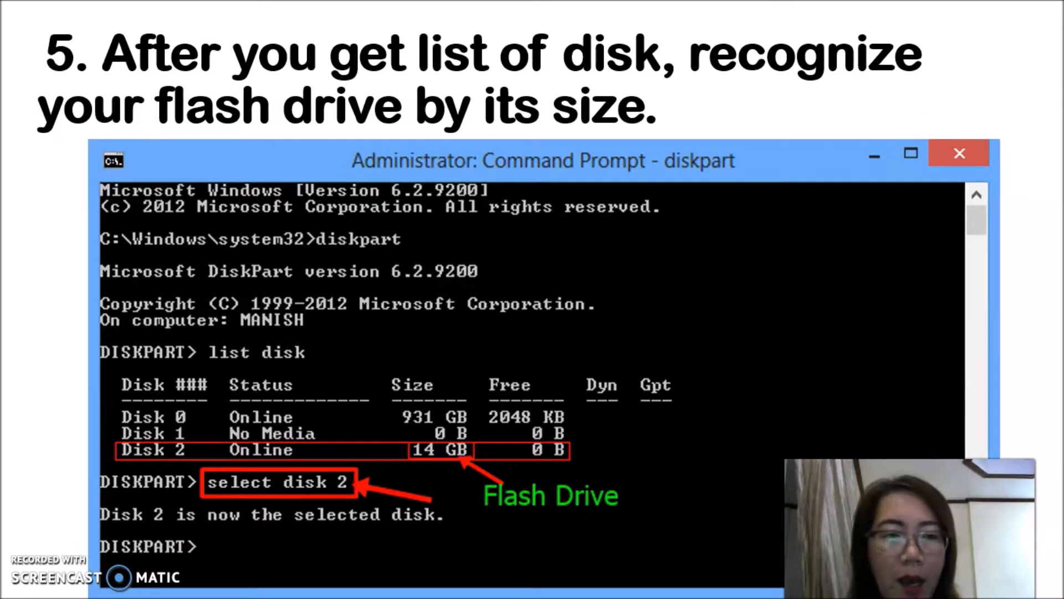
pyautogui.write('clean')
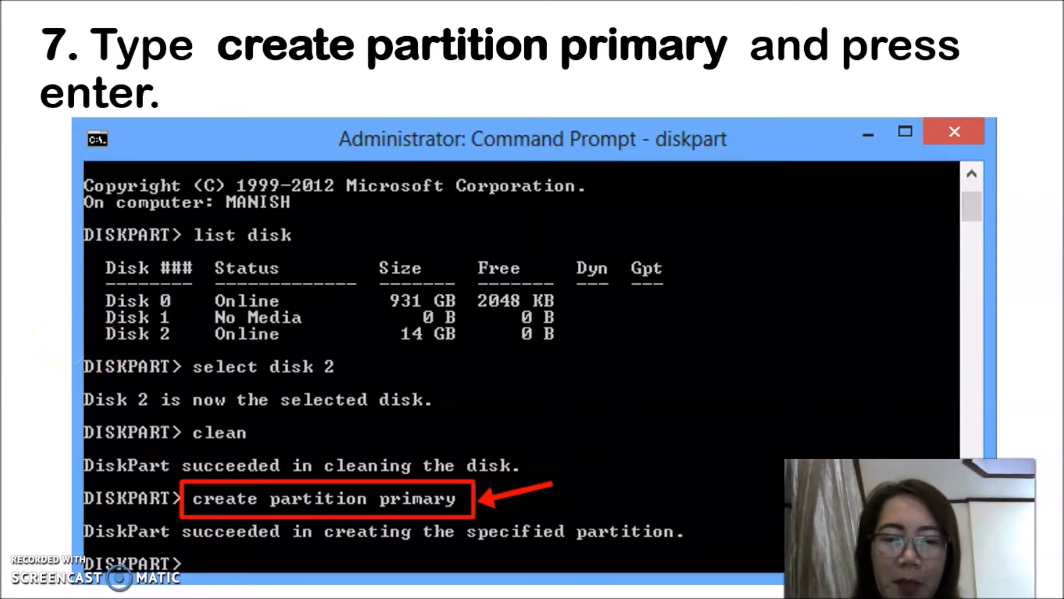
pyautogui.write('active')
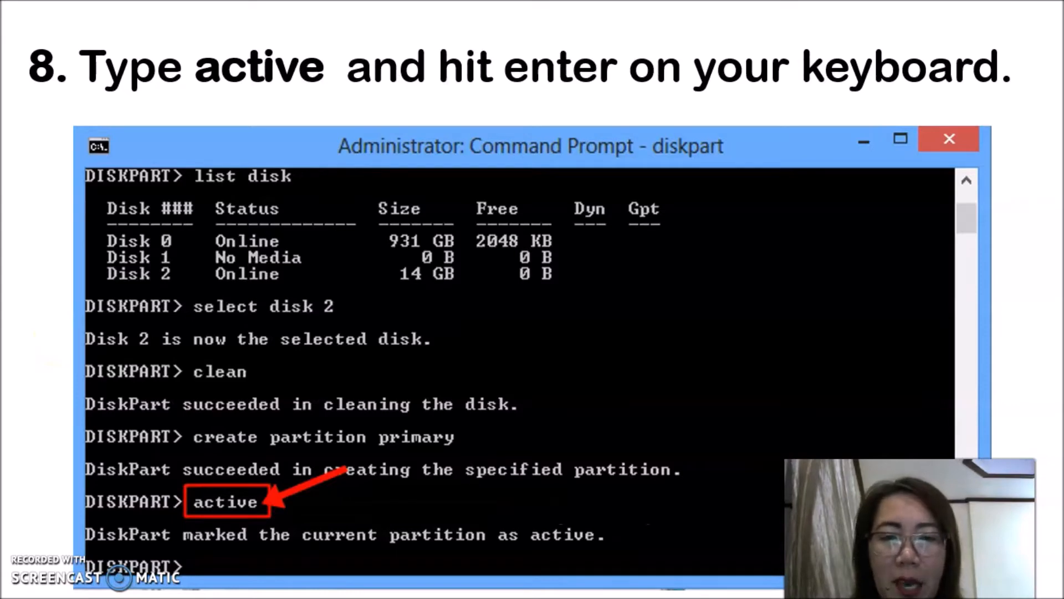
pyautogui.write('format fs=fat32 quick')
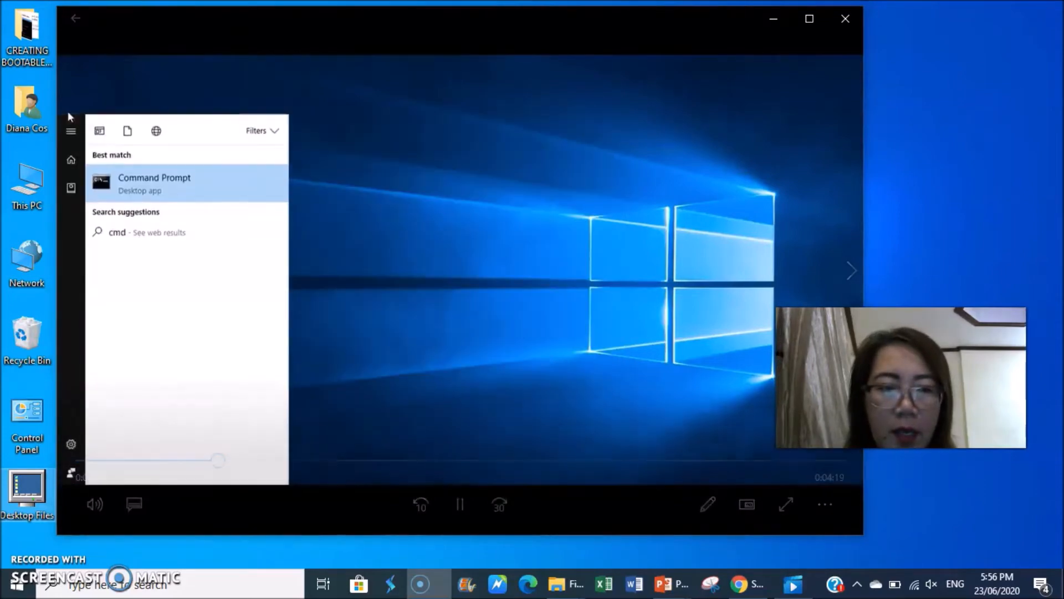
# Step: Open Command Prompt, start diskpart and run list disk, showing 232 GB and 28 GB disks
pyautogui.click(154, 183)
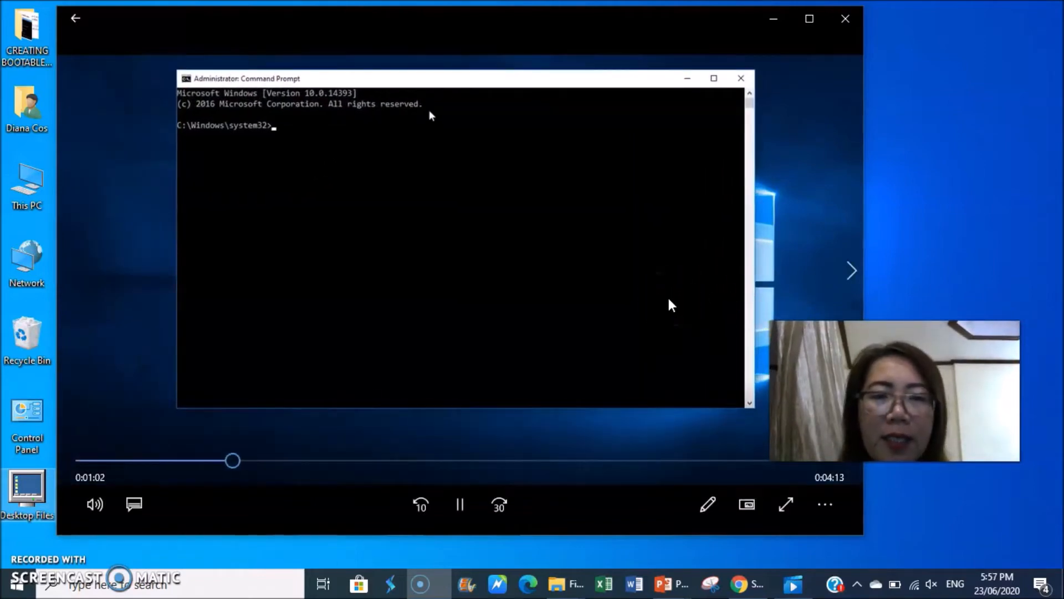
pyautogui.write('diskpart')
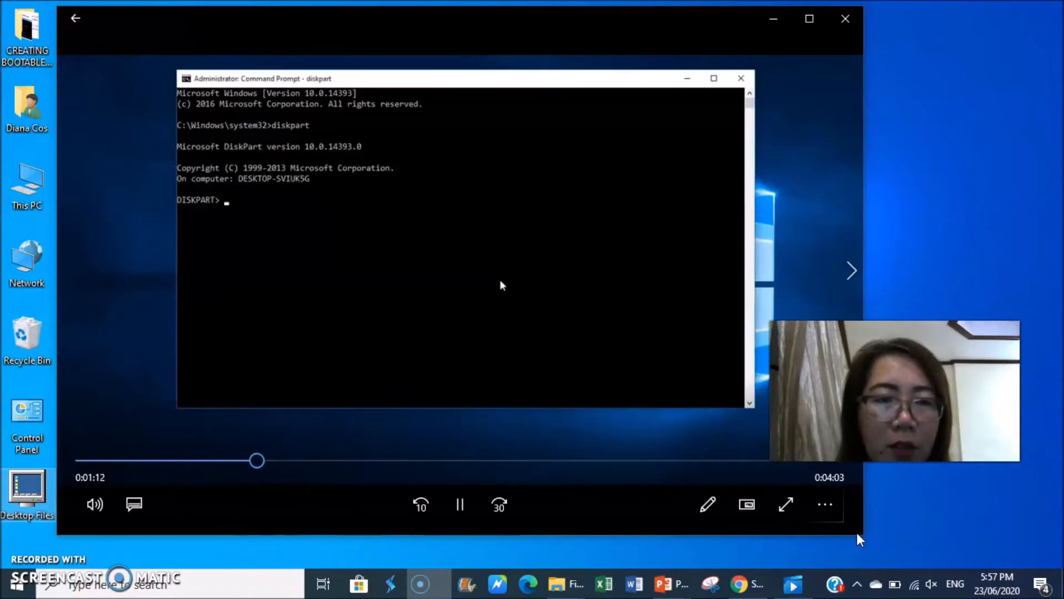
pyautogui.write('l')
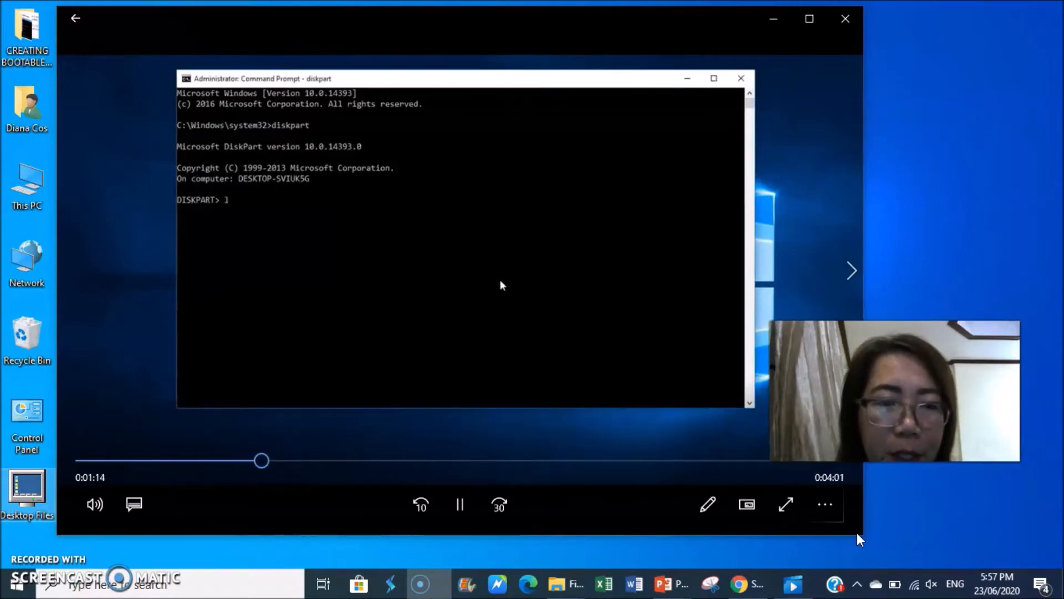
pyautogui.write('ist disk')
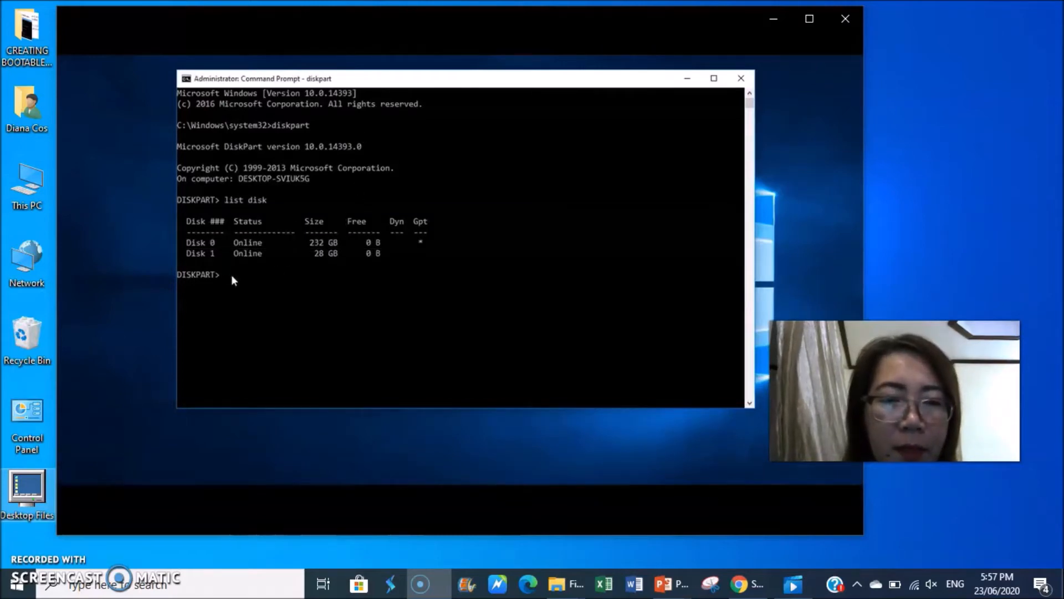
# Step: Select disk 1, the 28 GB USB disk, in DiskPart
pyautogui.write('se')
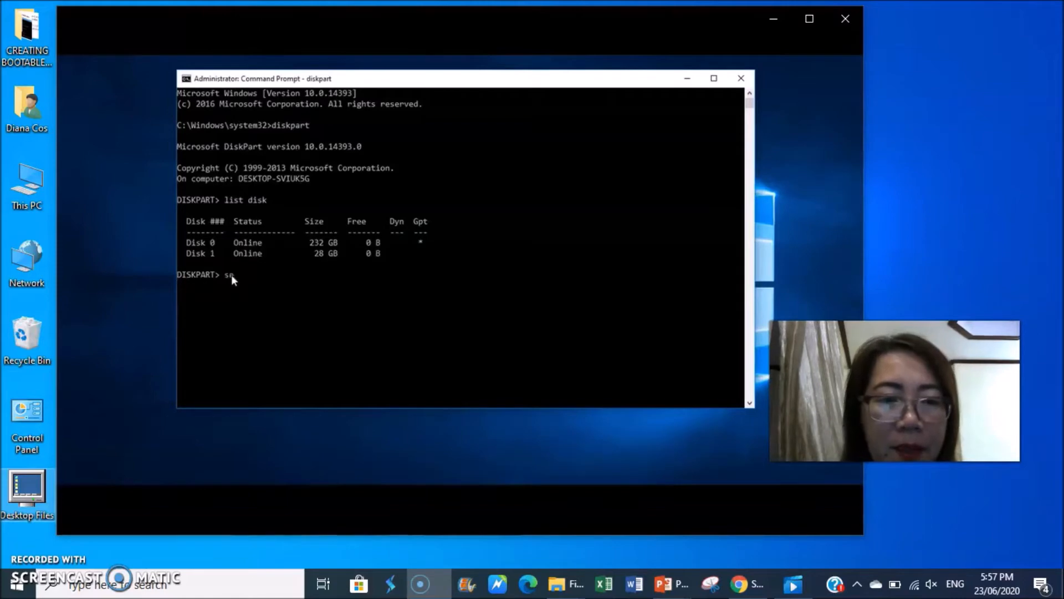
pyautogui.write('lect disk 1')
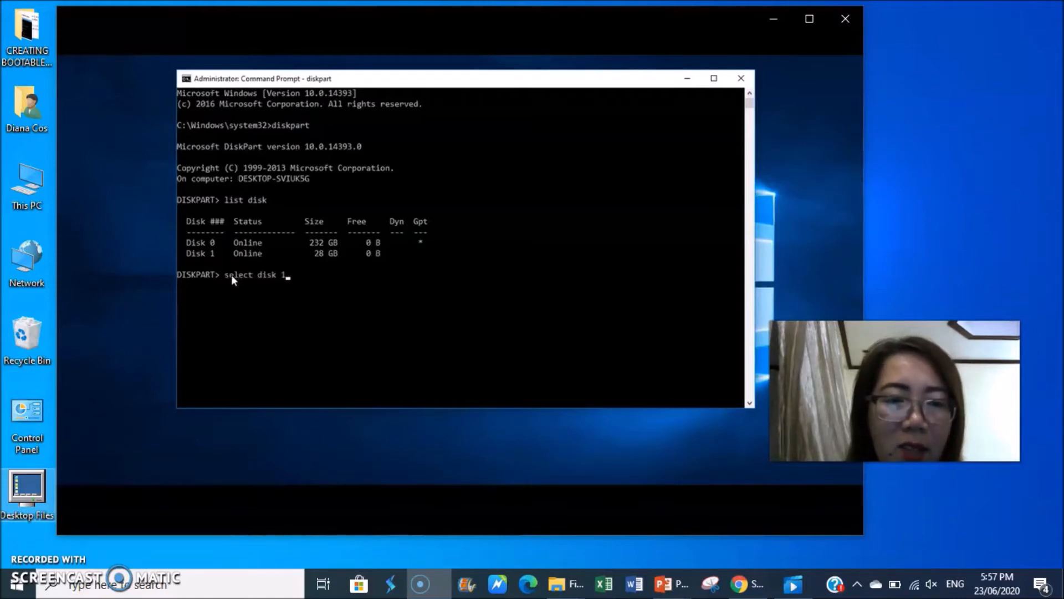
pyautogui.press('enter')
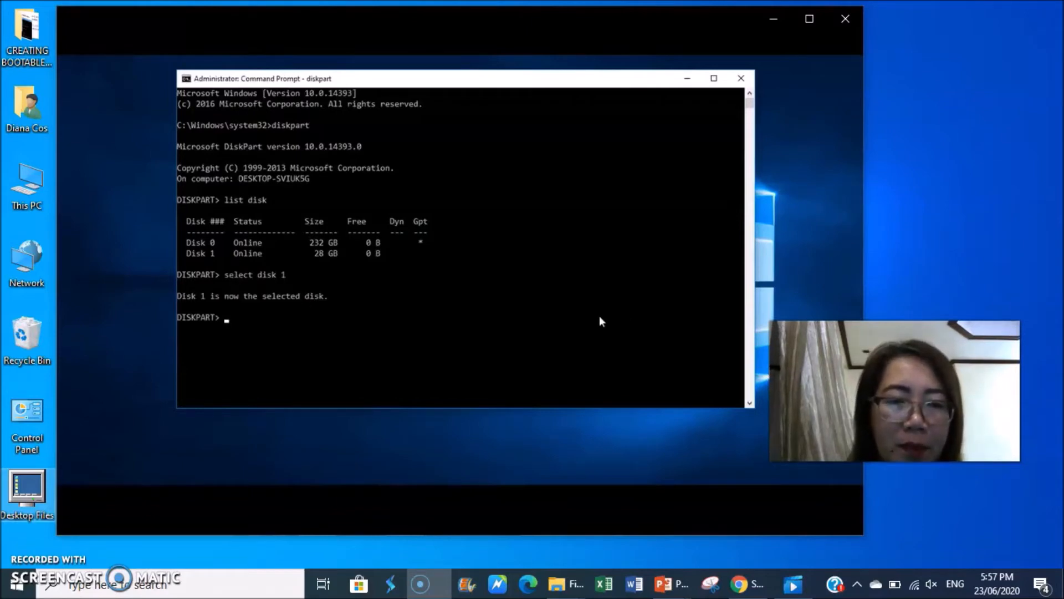
# Step: Clean disk 1, wiping everything off it
pyautogui.write('clea')
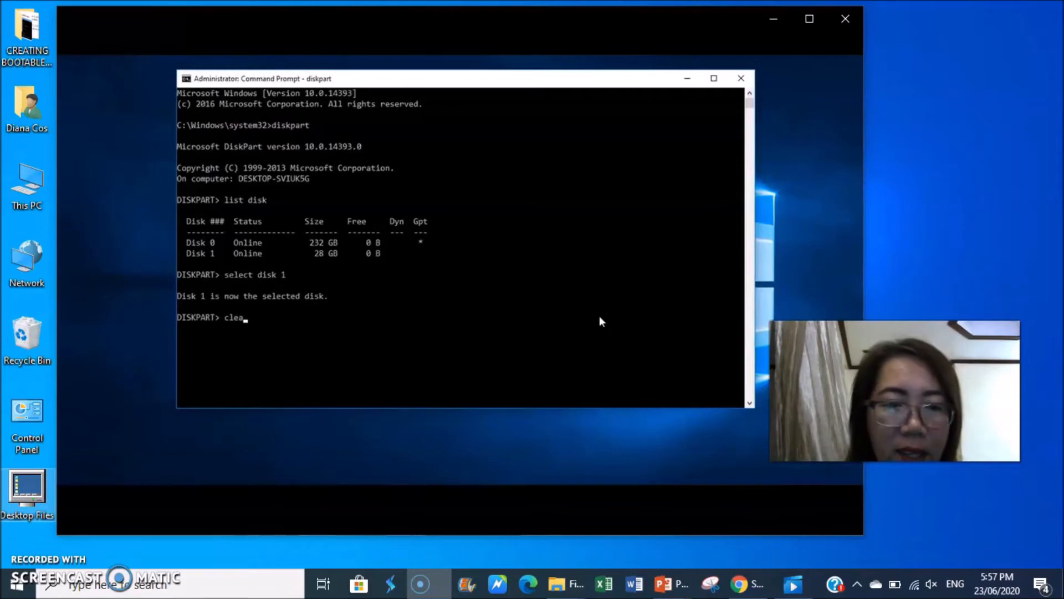
pyautogui.write('n')
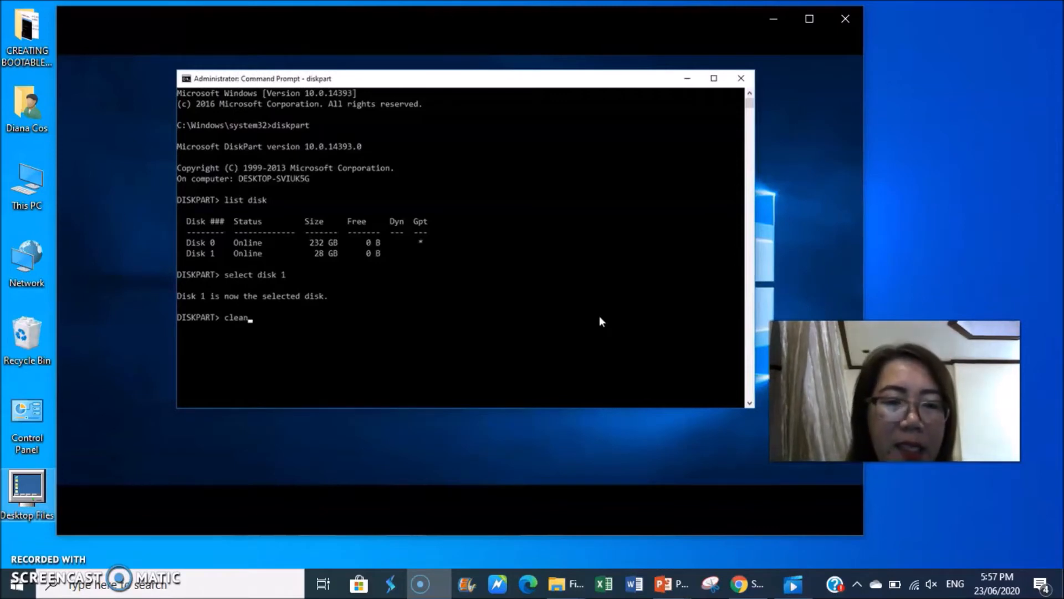
pyautogui.press('Enter')
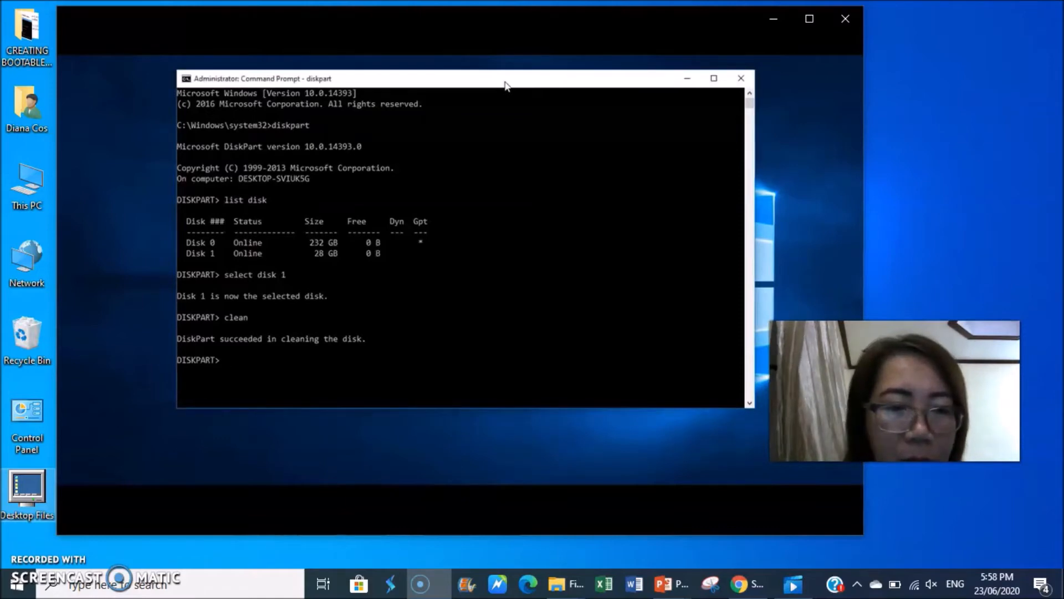
# Step: Create a primary partition on disk 1 and select it
pyautogui.write('create pa')
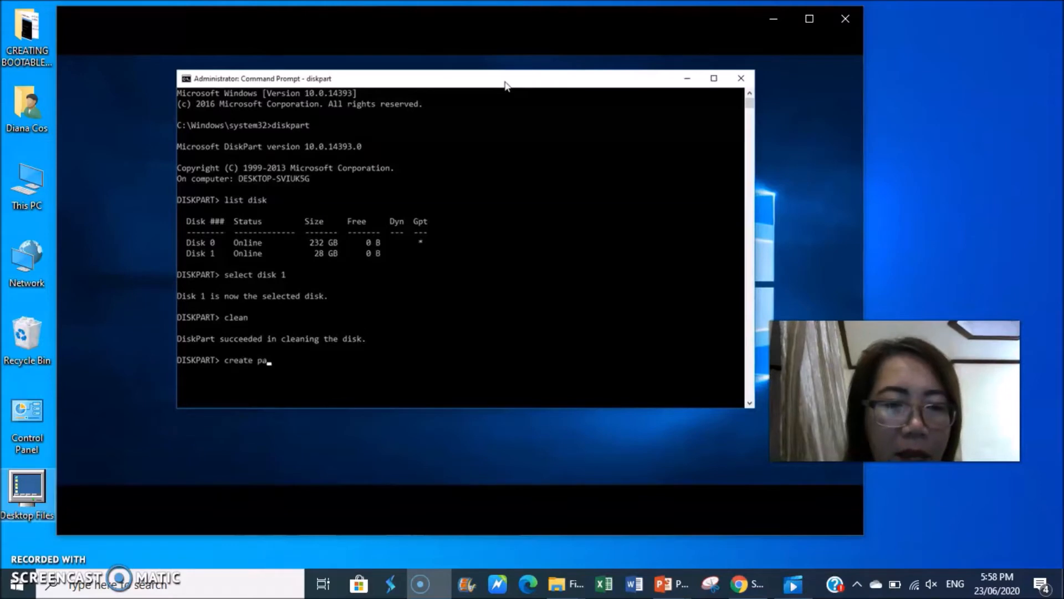
pyautogui.write('rtition')
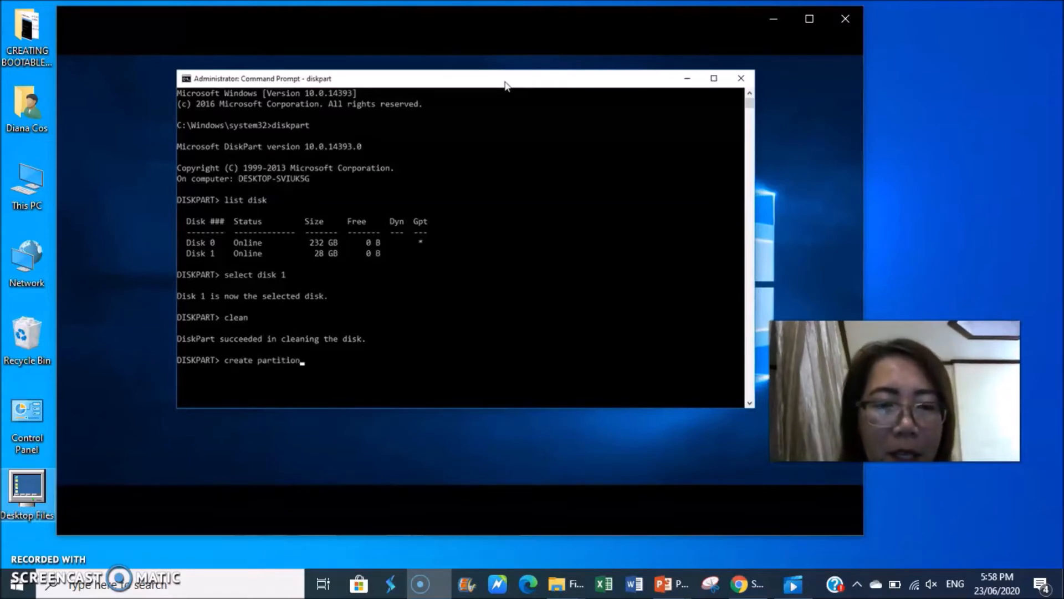
pyautogui.write('pri')
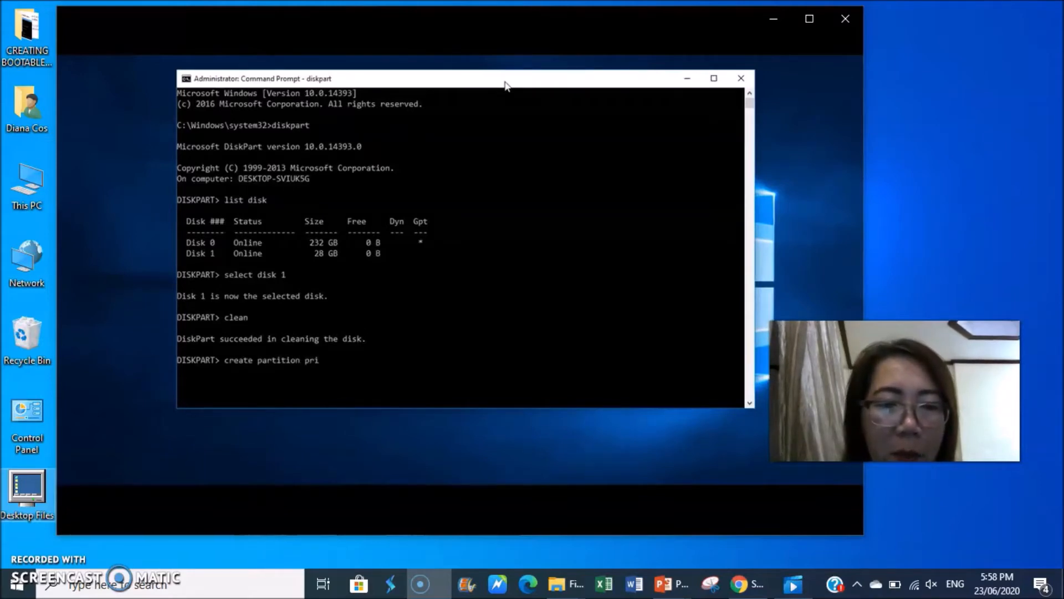
pyautogui.write('mary')
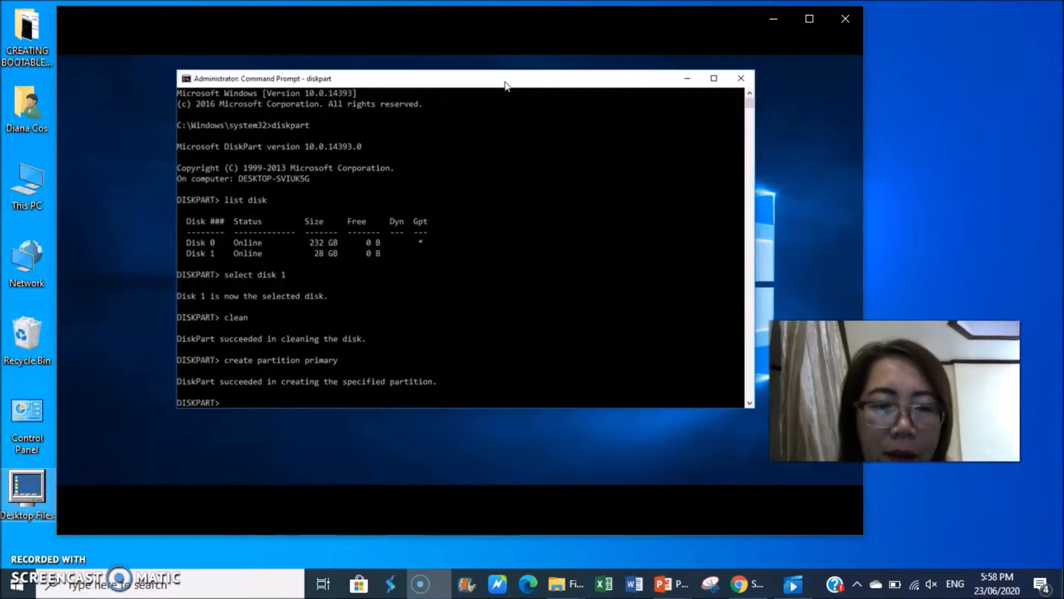
pyautogui.write('select')
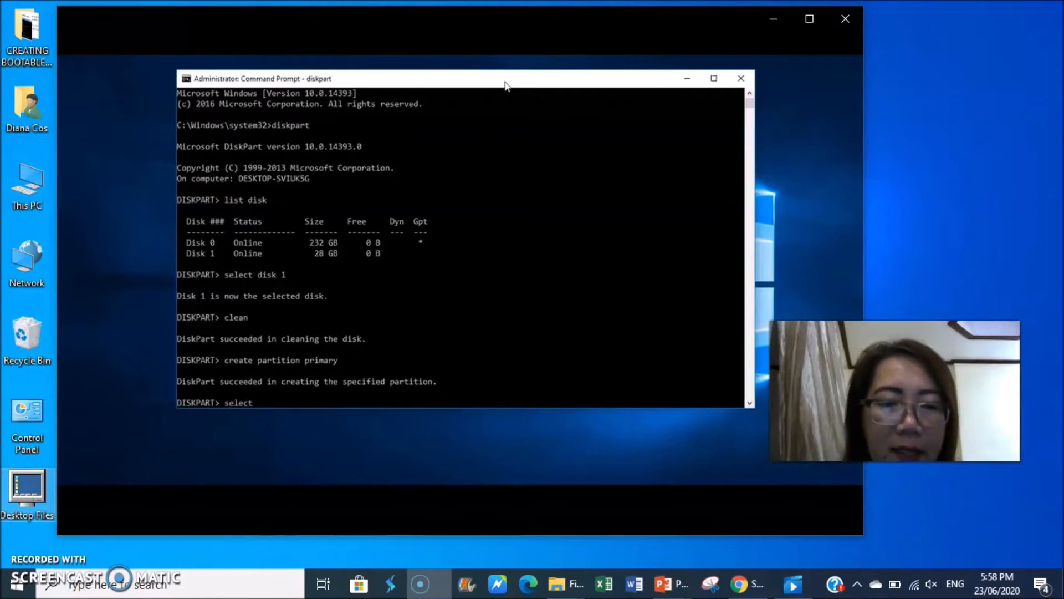
pyautogui.write('par')
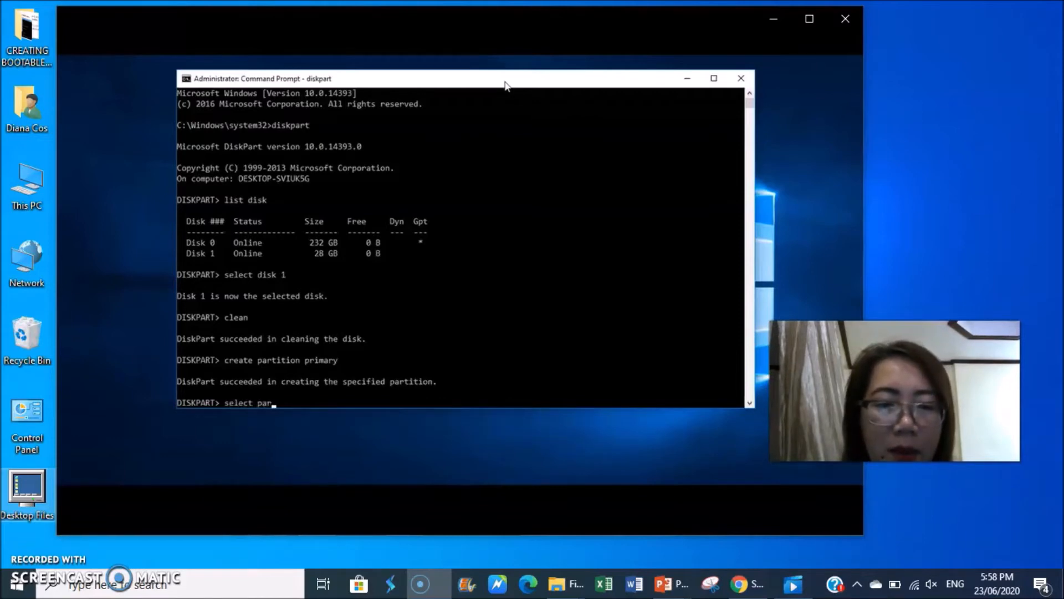
pyautogui.write('tition 1')
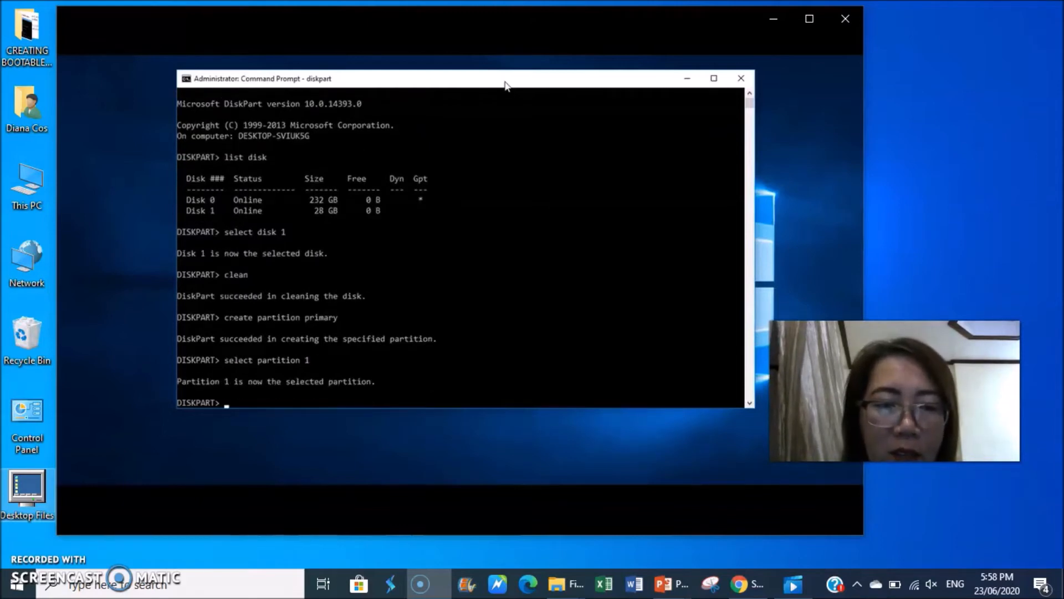
# Step: Mark the partition active and quick-format it as NTFS
pyautogui.write('active')
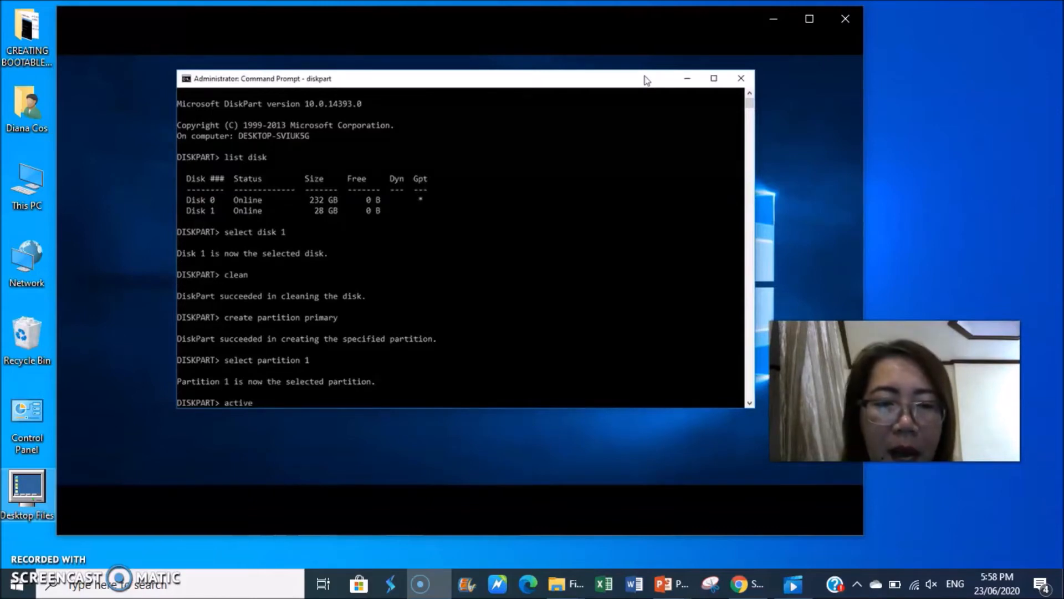
pyautogui.press('enter')
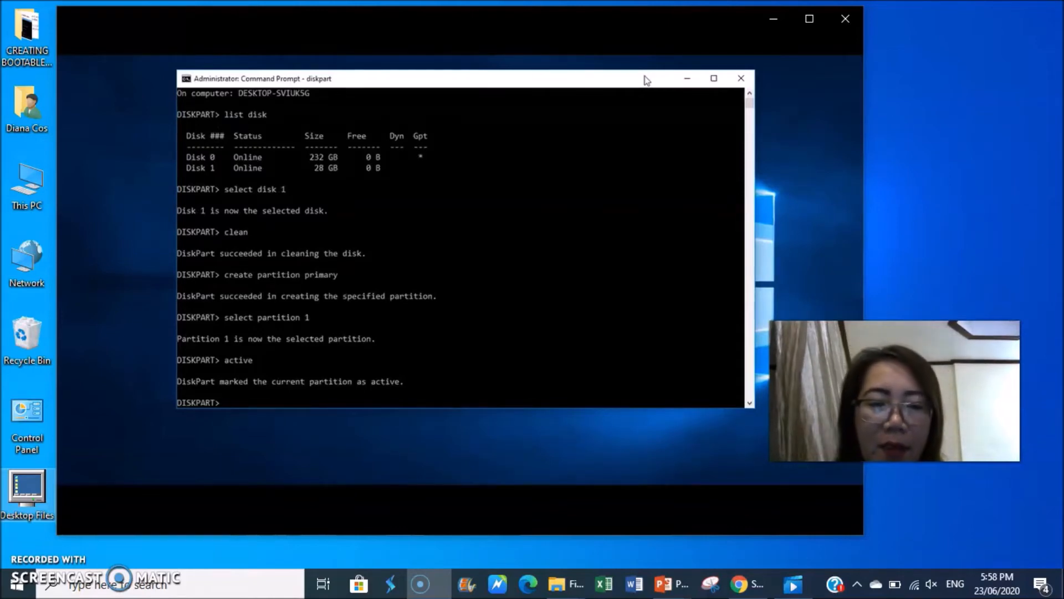
pyautogui.write('format fs=')
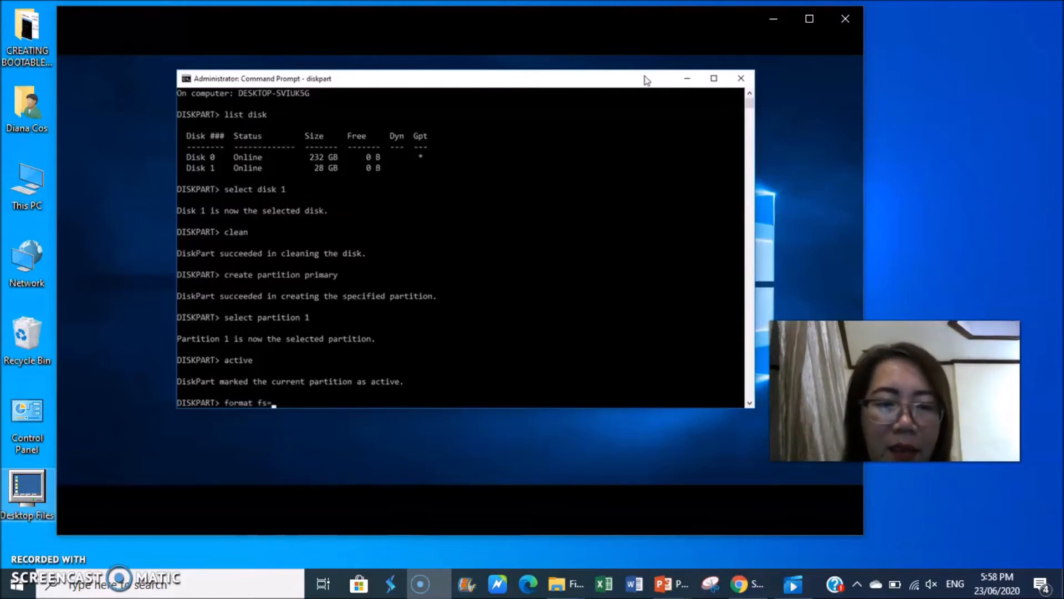
pyautogui.write('ntfs')
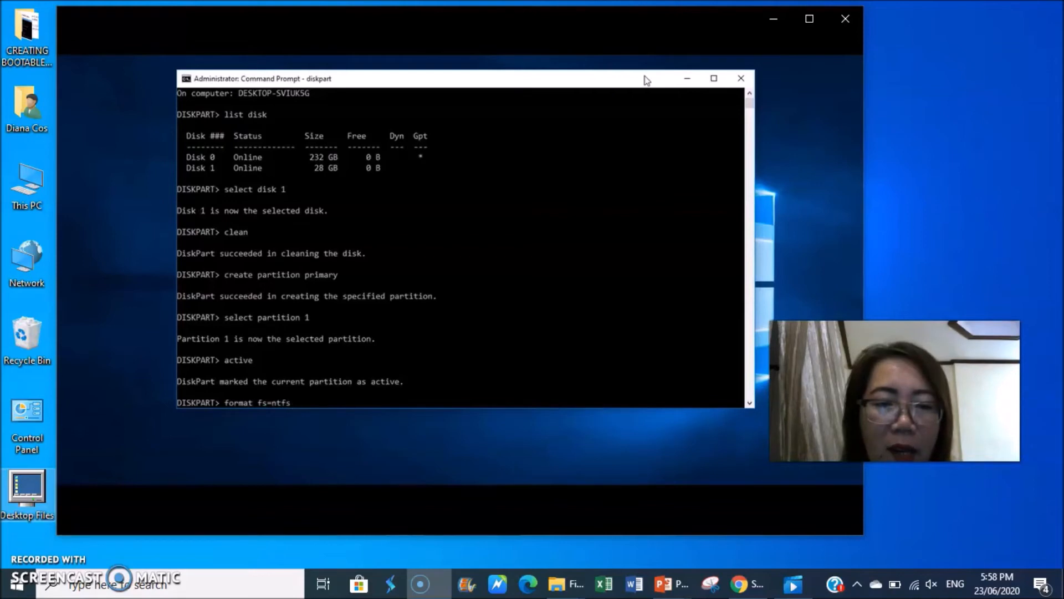
pyautogui.write('qui')
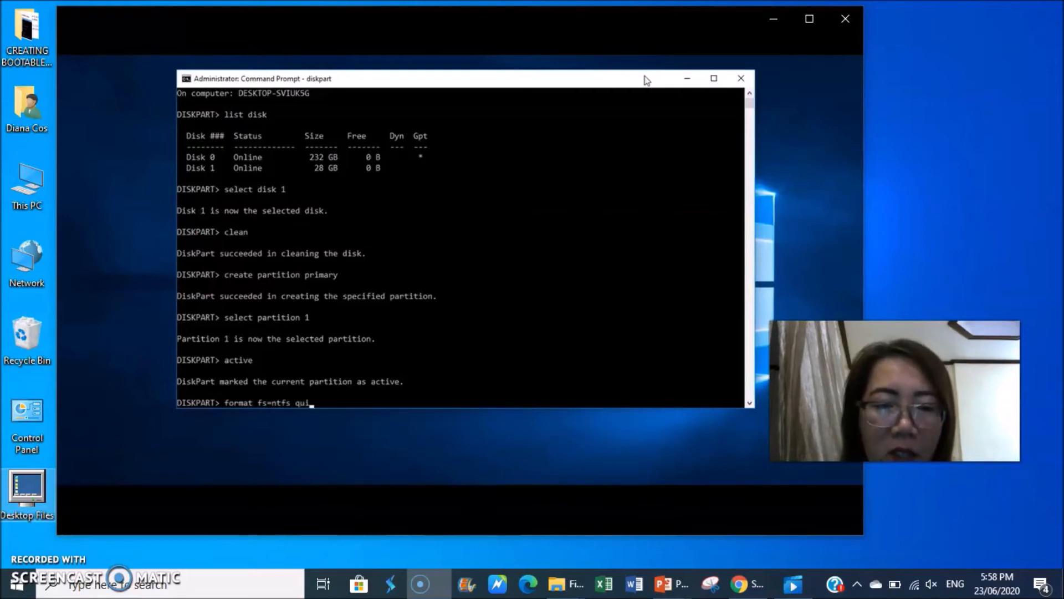
pyautogui.write('ck')
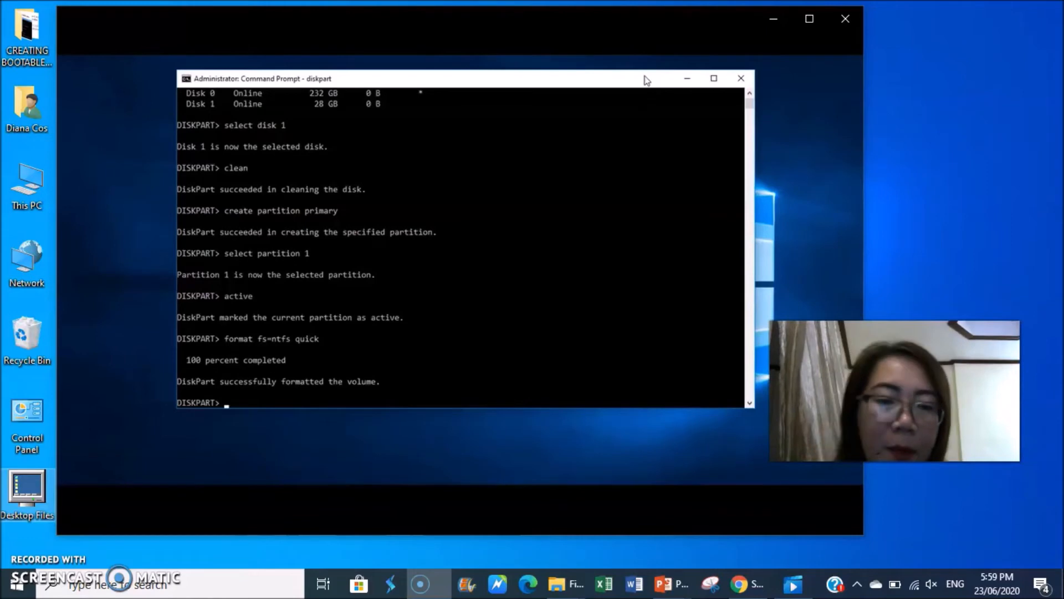
# Step: Run assign letter=N to give the formatted USB volume drive letter N
pyautogui.write('assign')
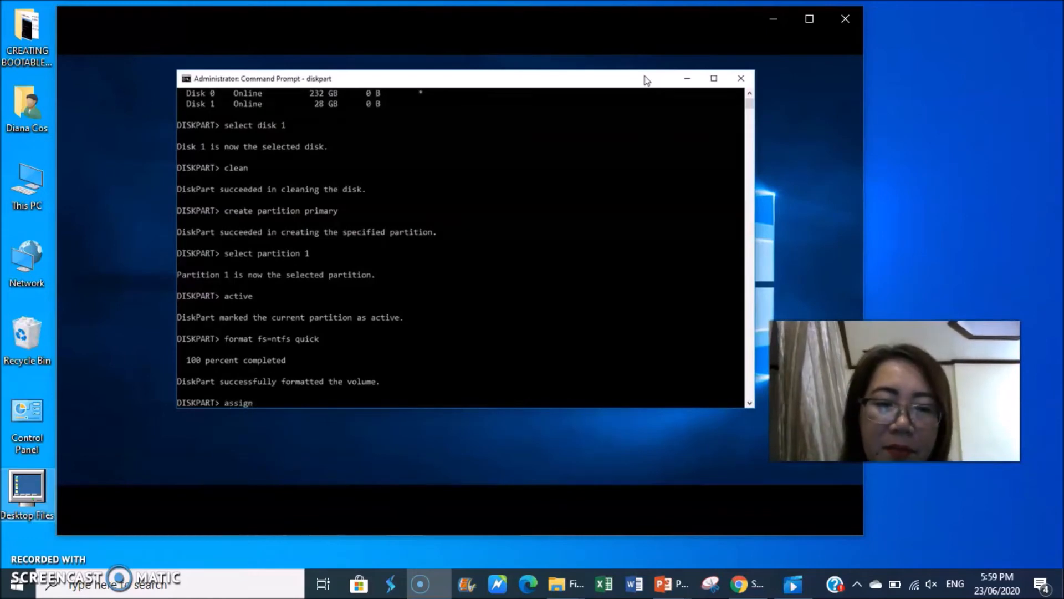
pyautogui.moveTo(390, 472)
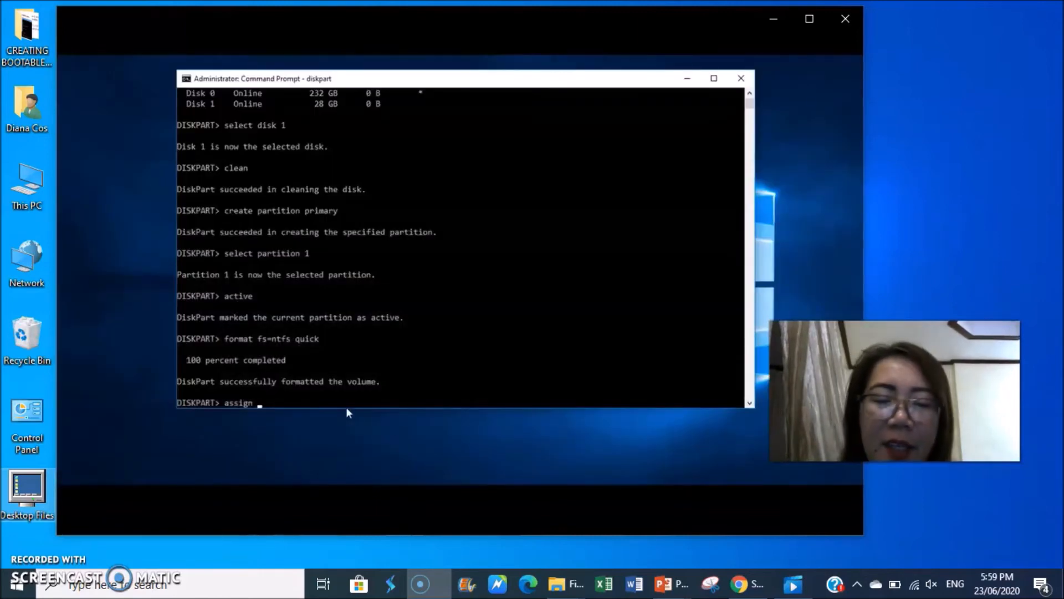
pyautogui.write('le')
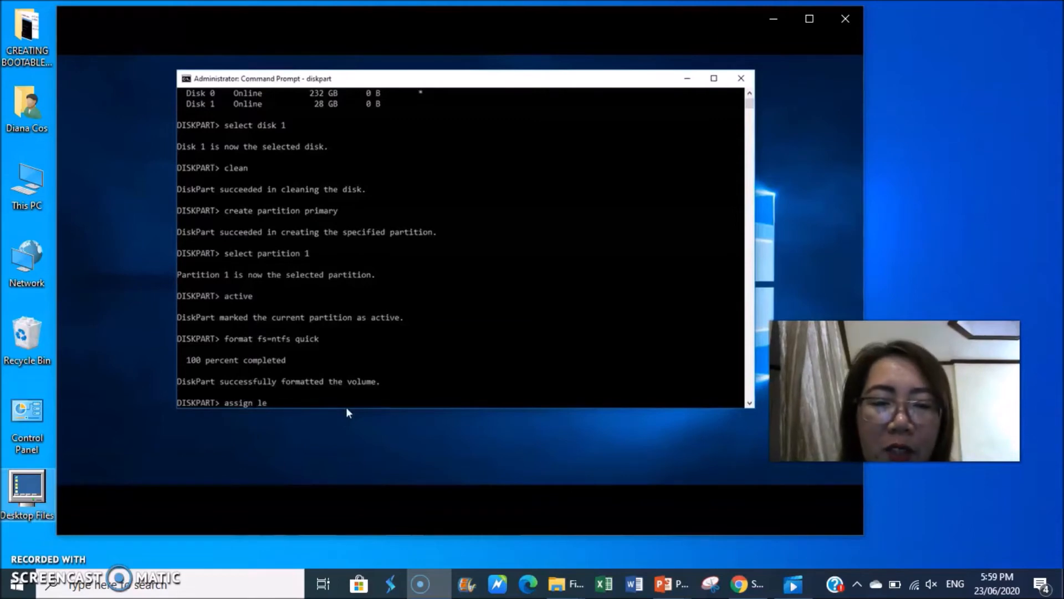
pyautogui.write('tter')
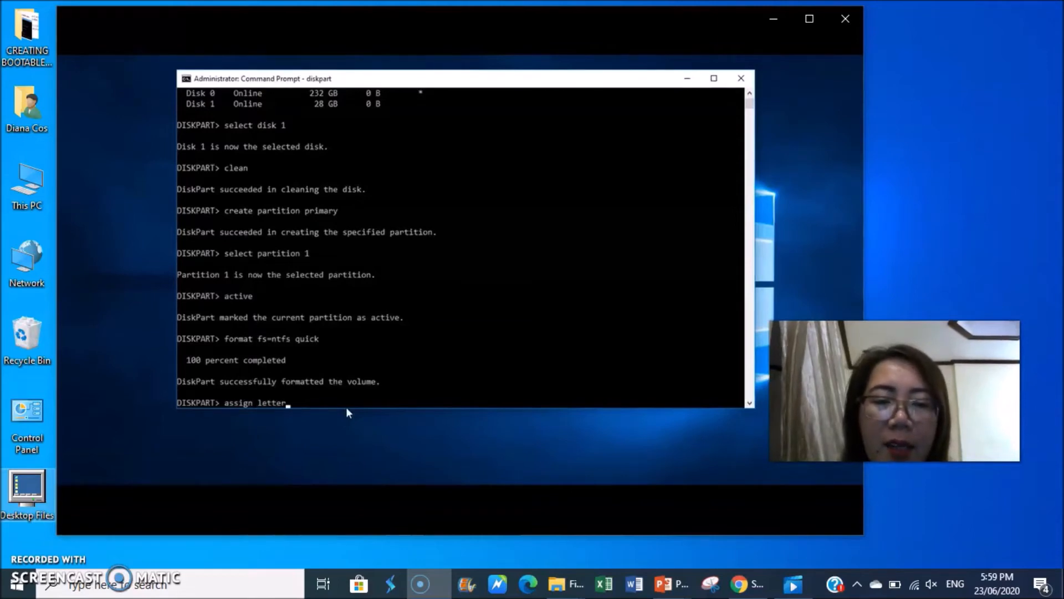
pyautogui.write('=')
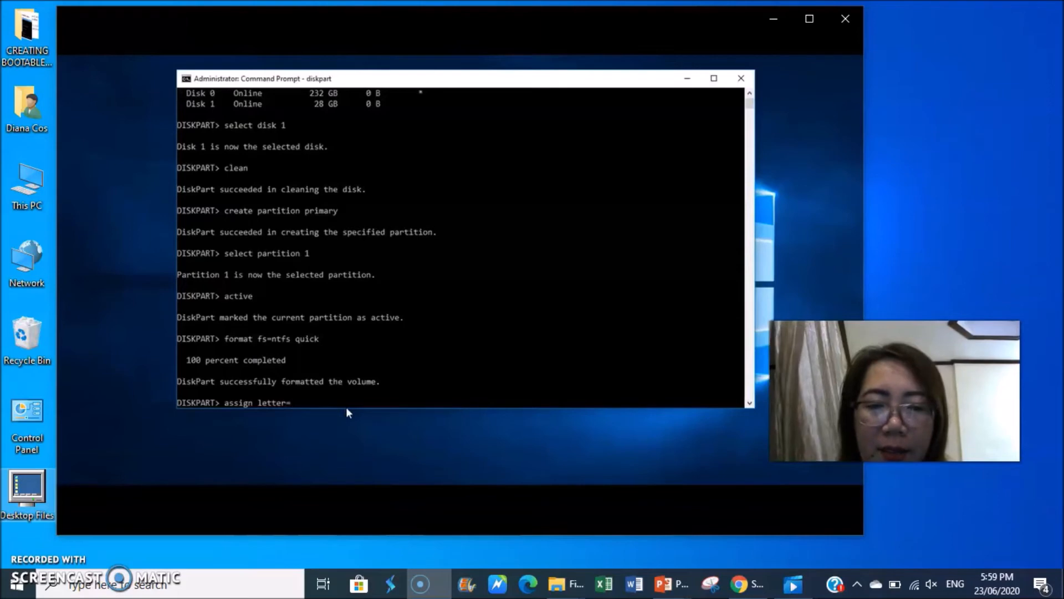
pyautogui.write('N')
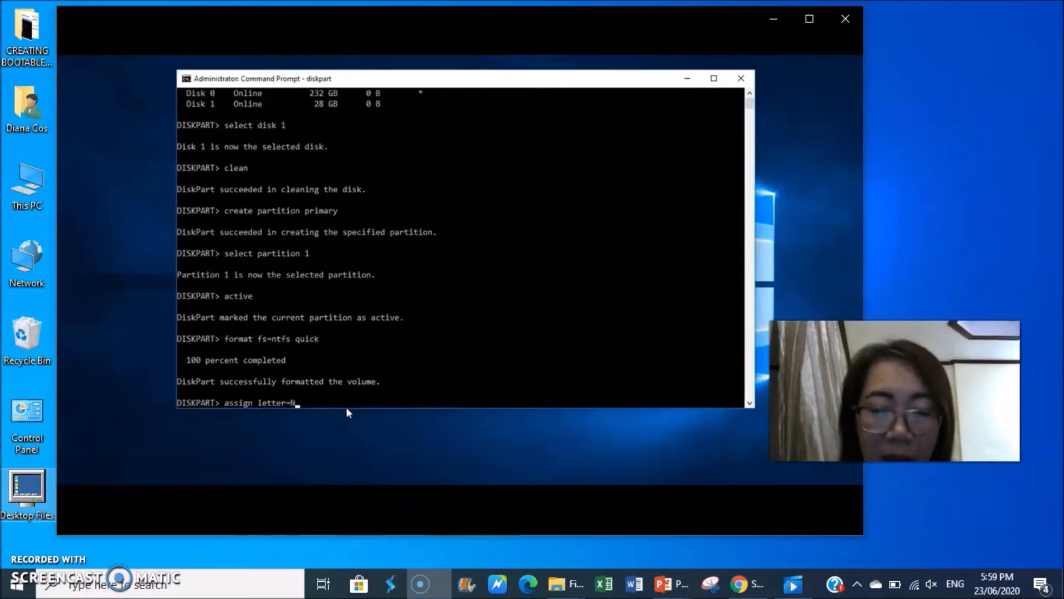
pyautogui.press('enter')
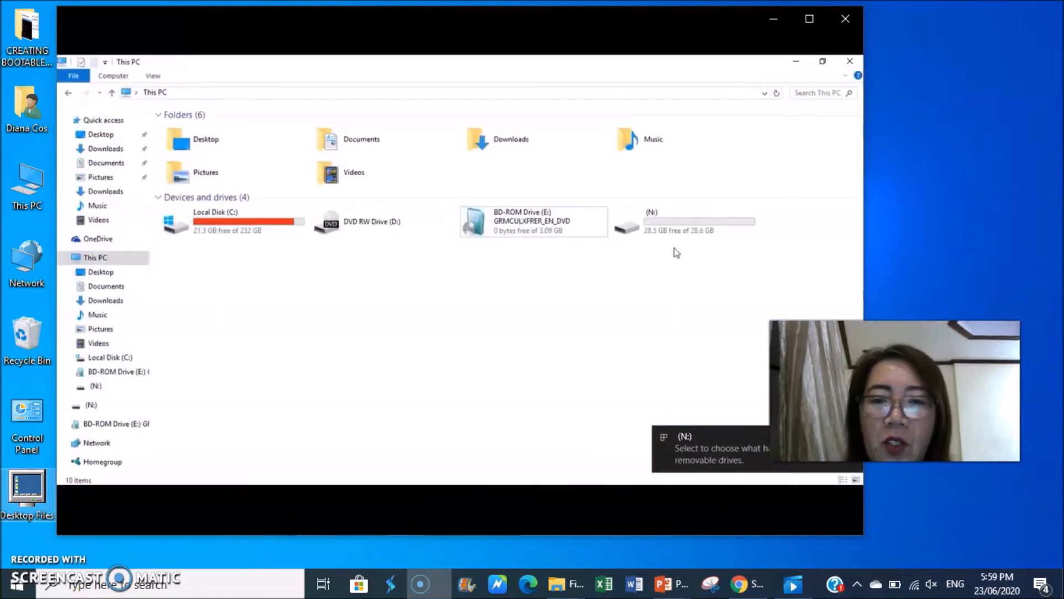
pyautogui.moveTo(668, 228)
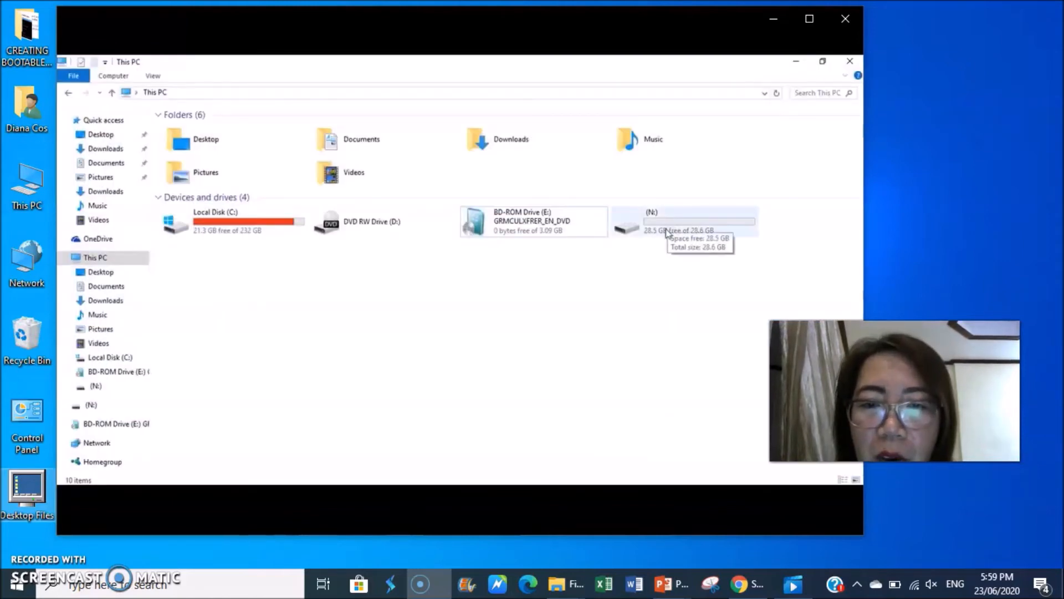
# Step: Check This PC shows the N: drive with 28.5 GB free of 28.6 GB
pyautogui.doubleClick(684, 221)
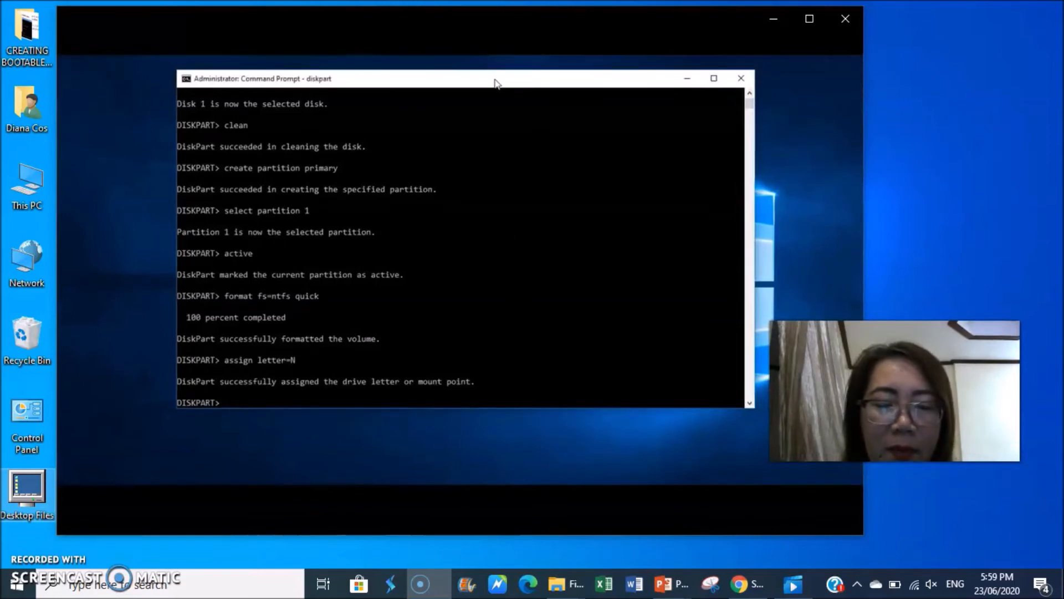
pyautogui.moveTo(471, 139)
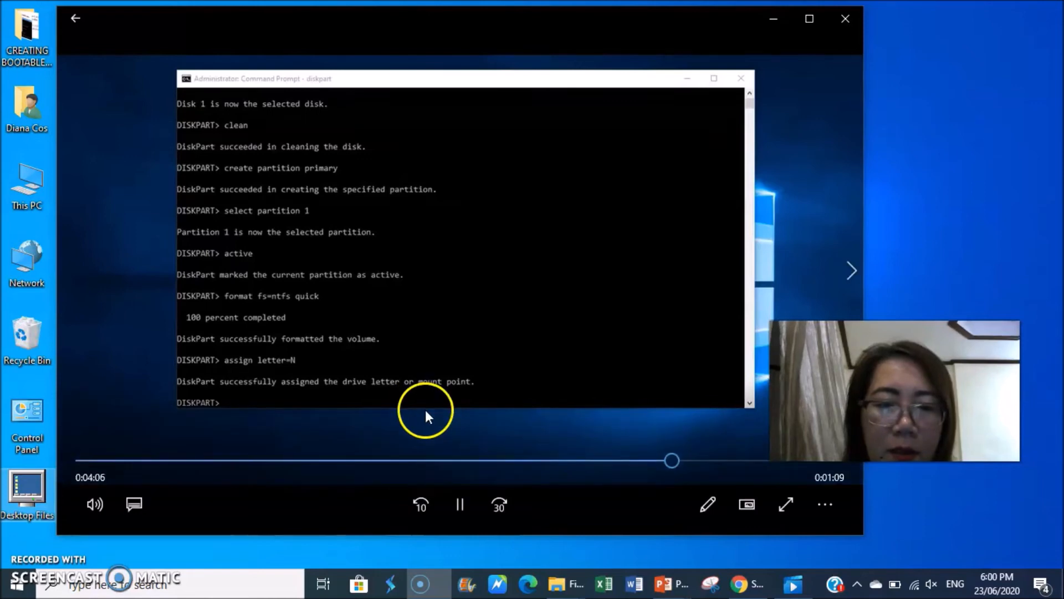
pyautogui.moveTo(350, 441)
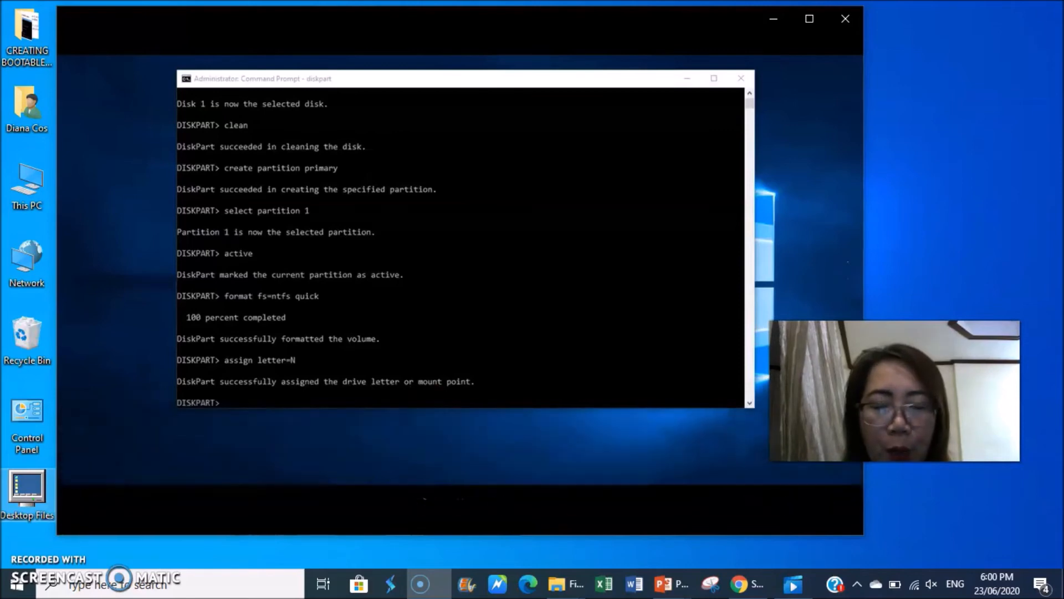
# Step: Browse the Windows DVD's boot, sources and setup files, then open the empty N: drive
pyautogui.click(556, 583)
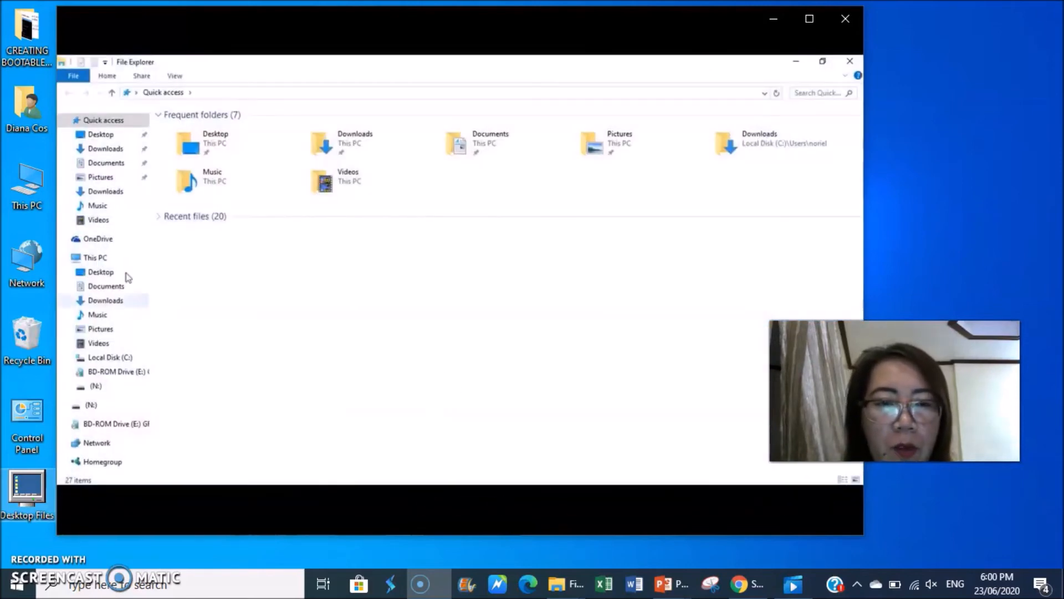
pyautogui.click(95, 257)
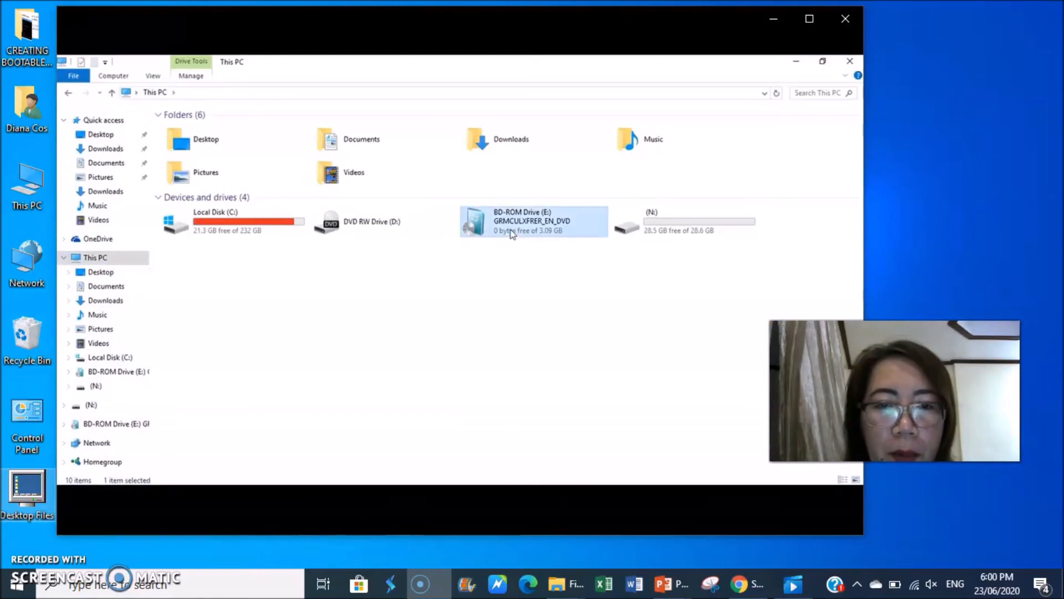
pyautogui.doubleClick(533, 221)
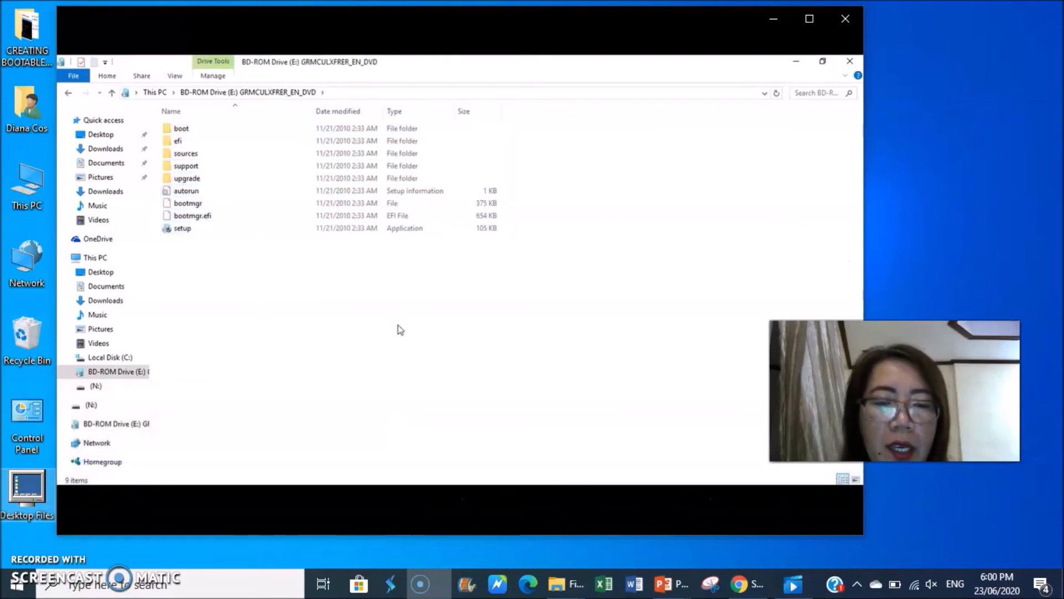
pyautogui.click(95, 257)
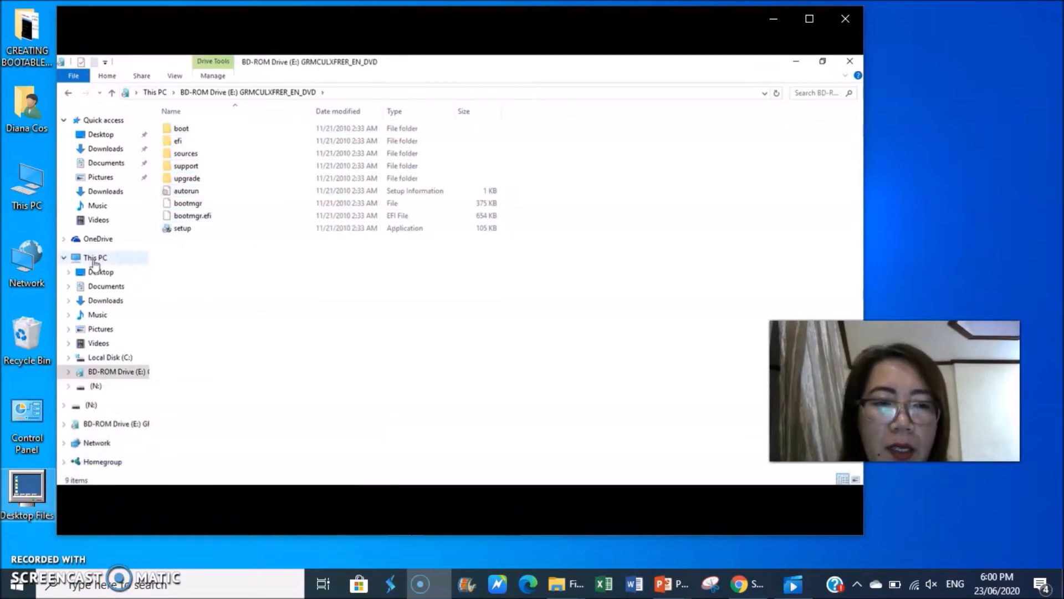
pyautogui.click(95, 386)
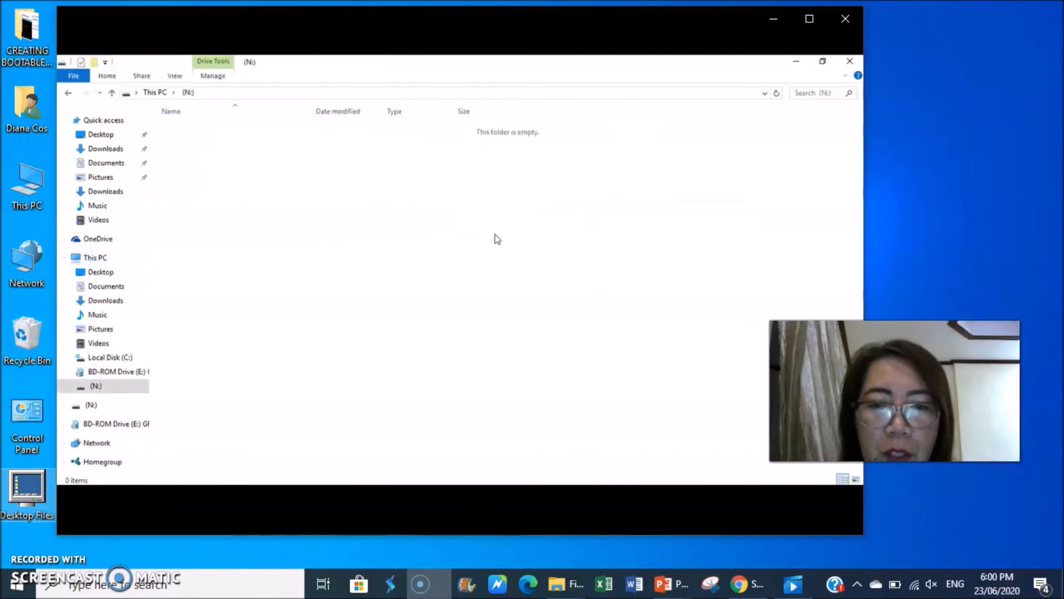
# Step: Paste the DVD's boot, efi, sources, support, upgrade folders and setup files onto N:
pyautogui.rightClick(498, 238)
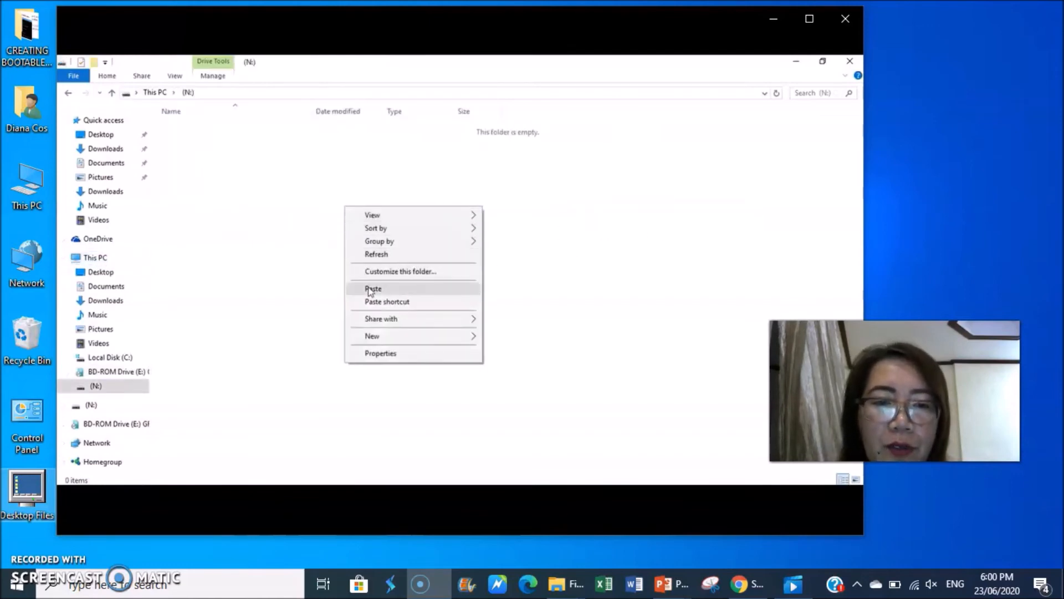
pyautogui.click(372, 288)
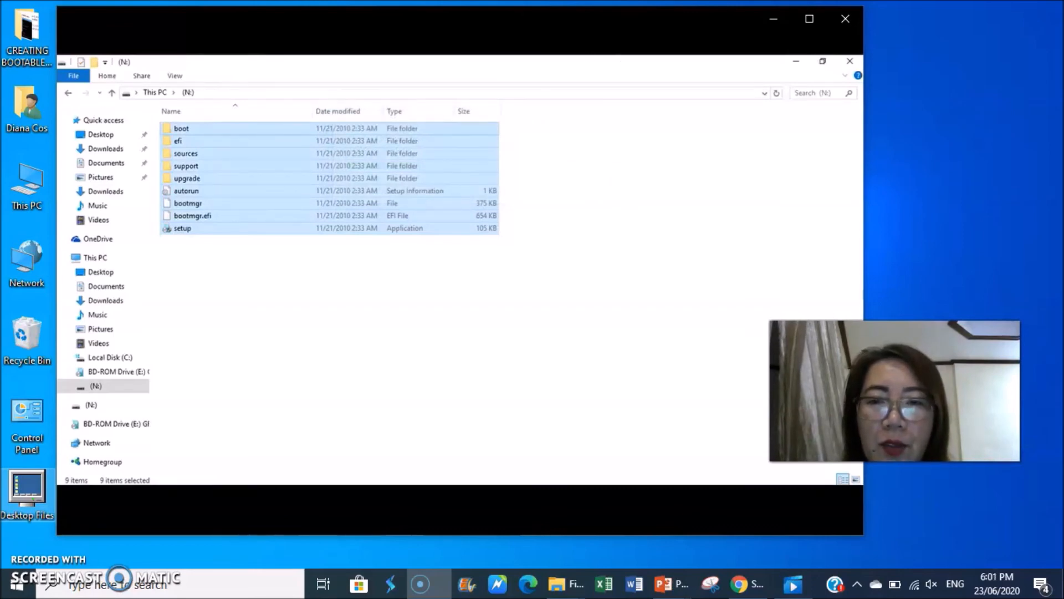
pyautogui.click(522, 299)
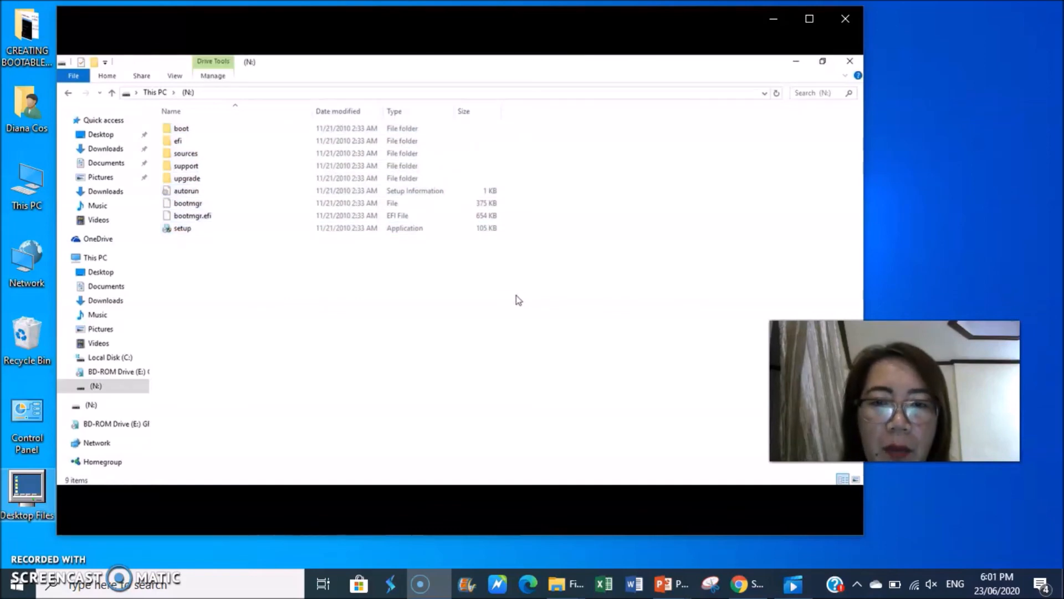
pyautogui.moveTo(547, 176)
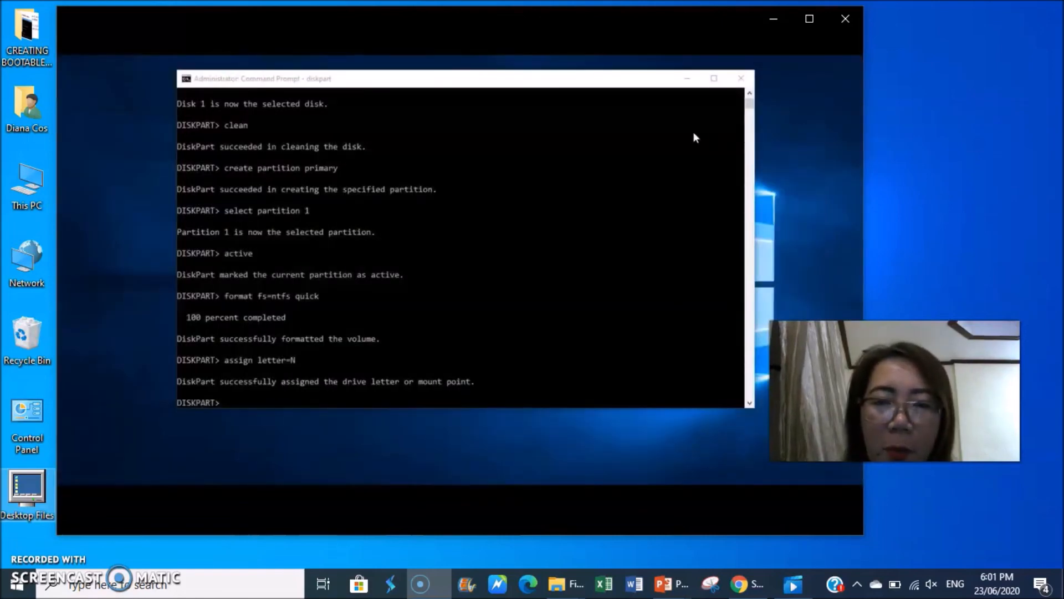
pyautogui.moveTo(820, 76)
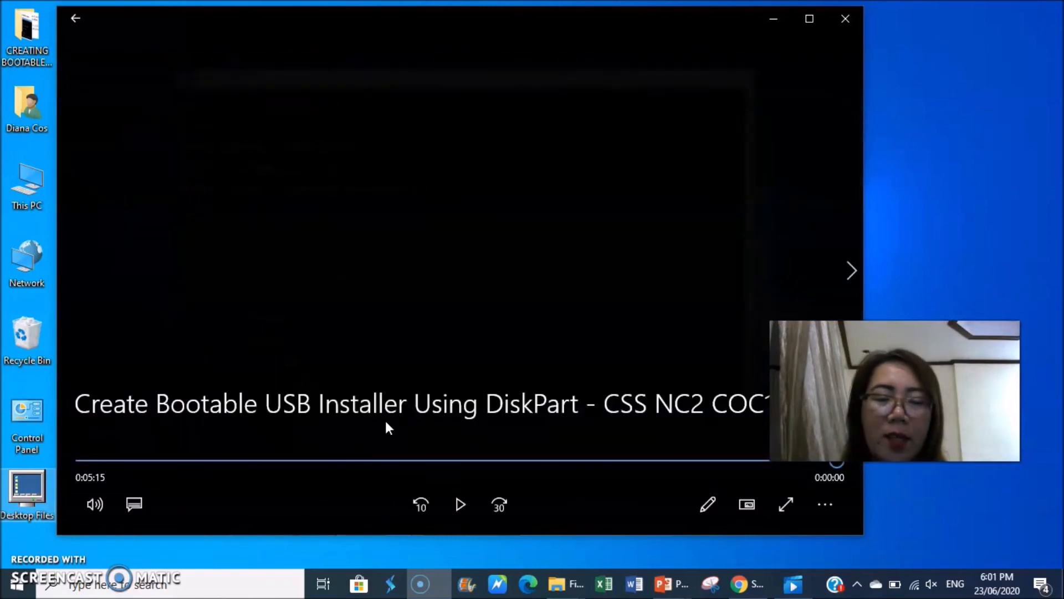
pyautogui.moveTo(339, 438)
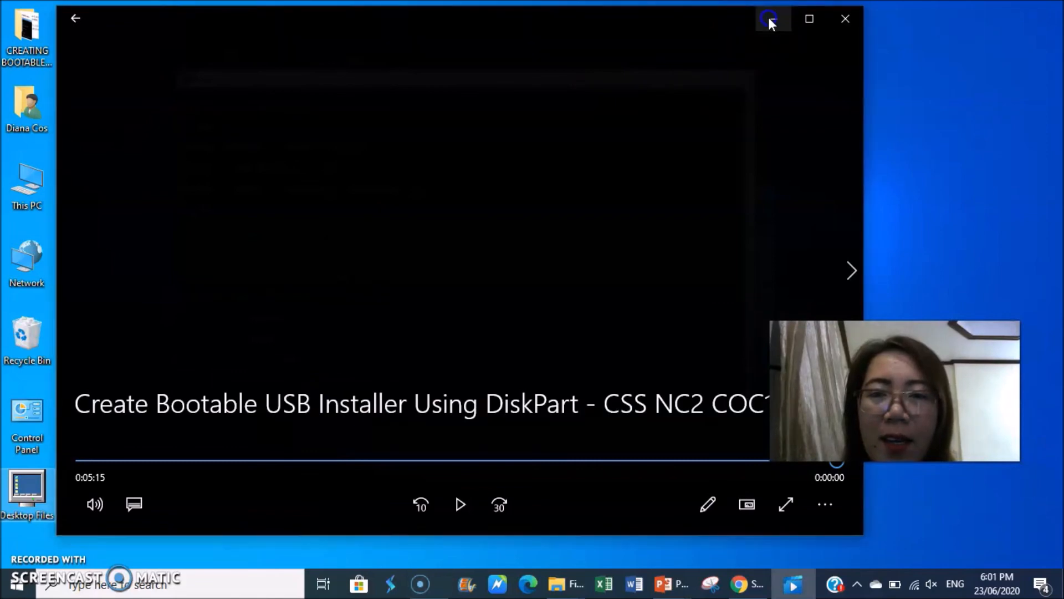
# Step: Close the finished DiskPart tutorial video to return to the desktop
pyautogui.click(844, 18)
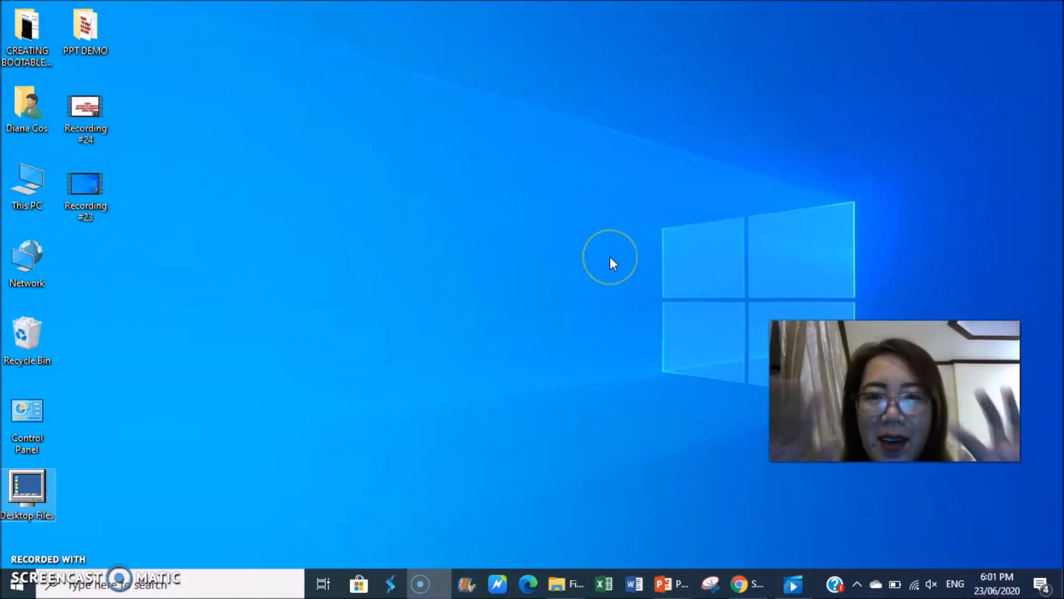